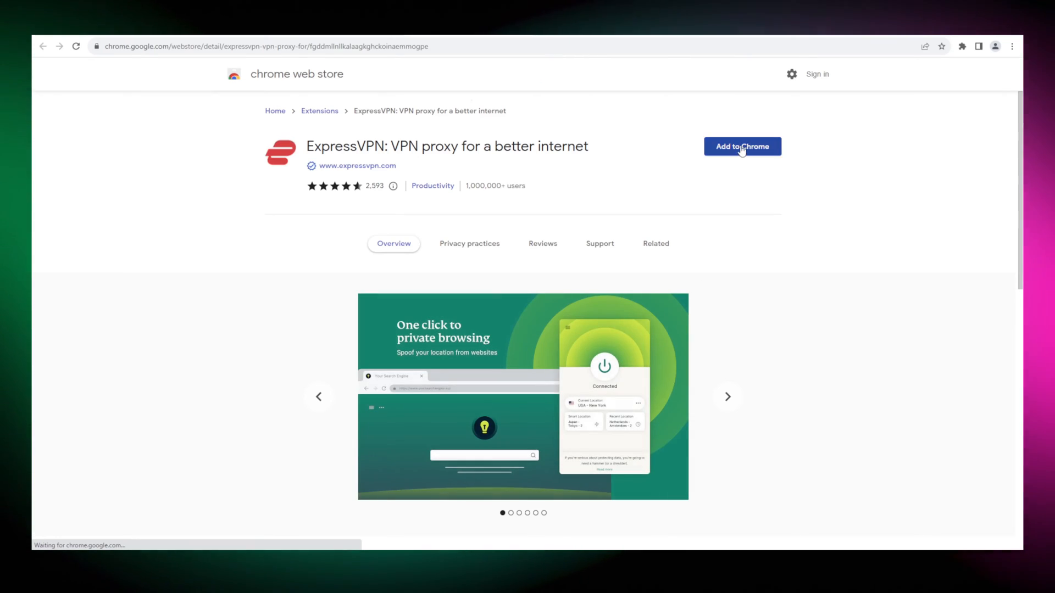
# - Add the ExpressVPN extension to Chrome and open its recommended VPN locations
pyautogui.click(742, 146)
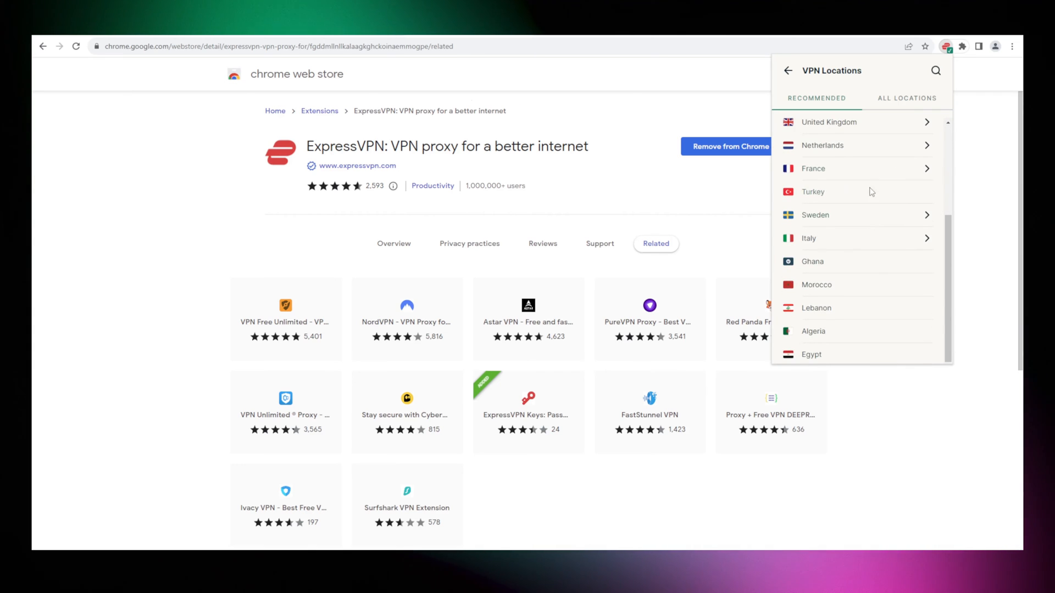
pyautogui.click(905, 97)
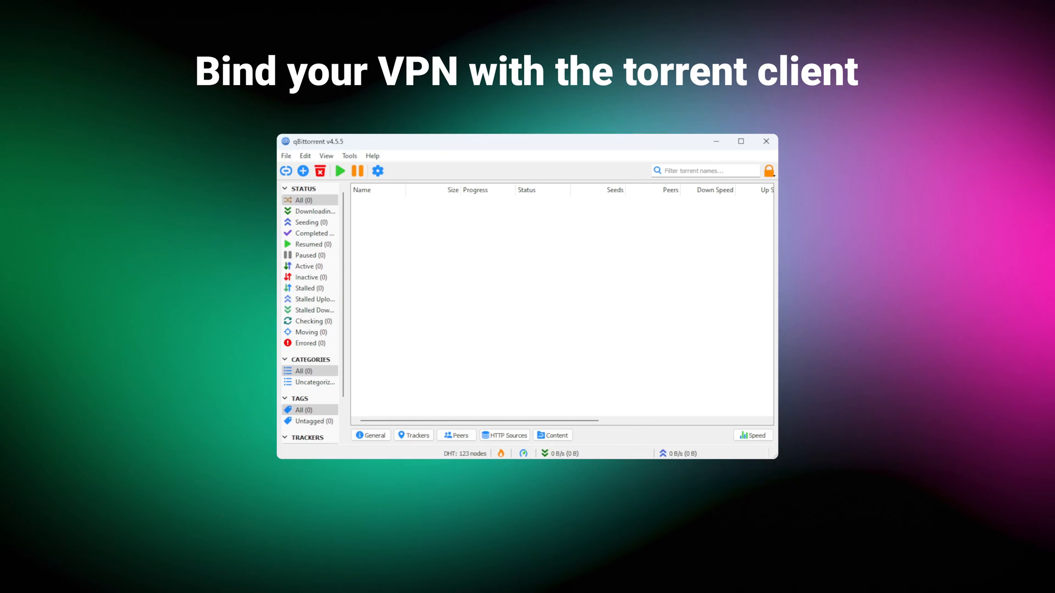
# - In qBittorrent Options > Advanced, set the network interface to 'Ethernet (ExpressVPN)'
pyautogui.click(349, 155)
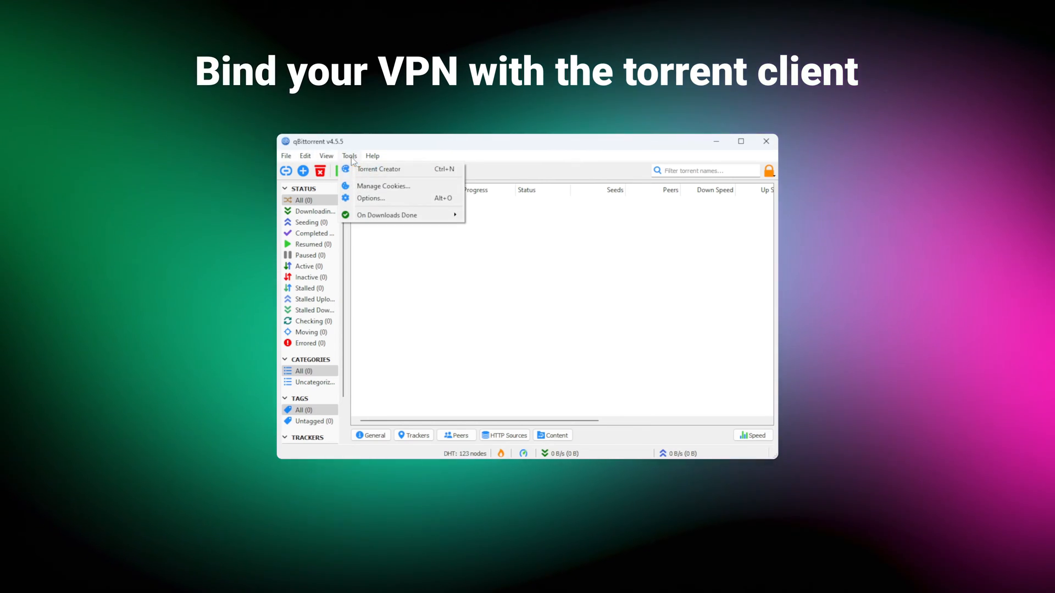
pyautogui.click(370, 198)
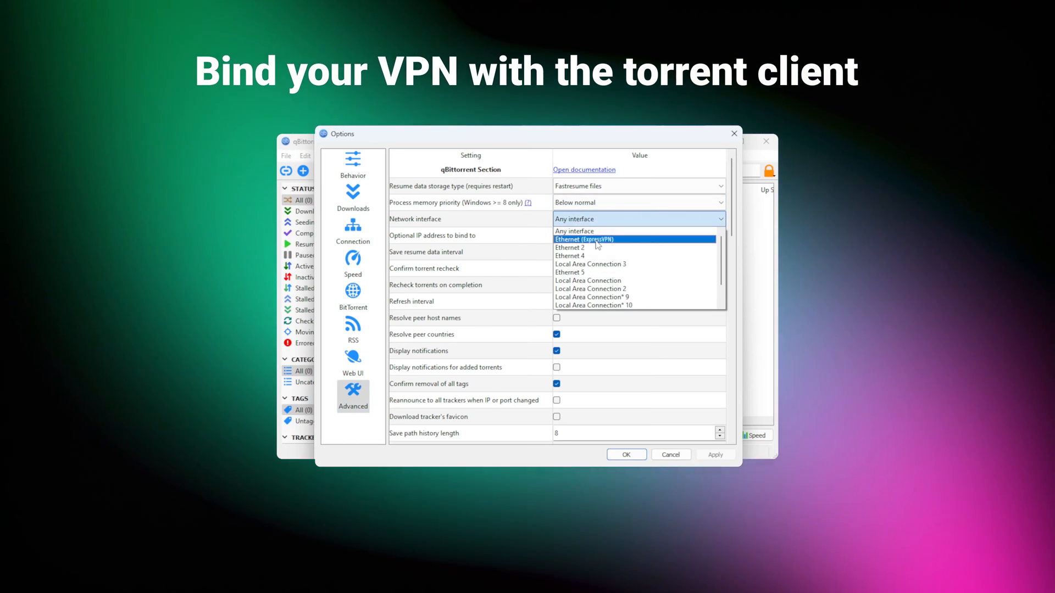
pyautogui.click(584, 239)
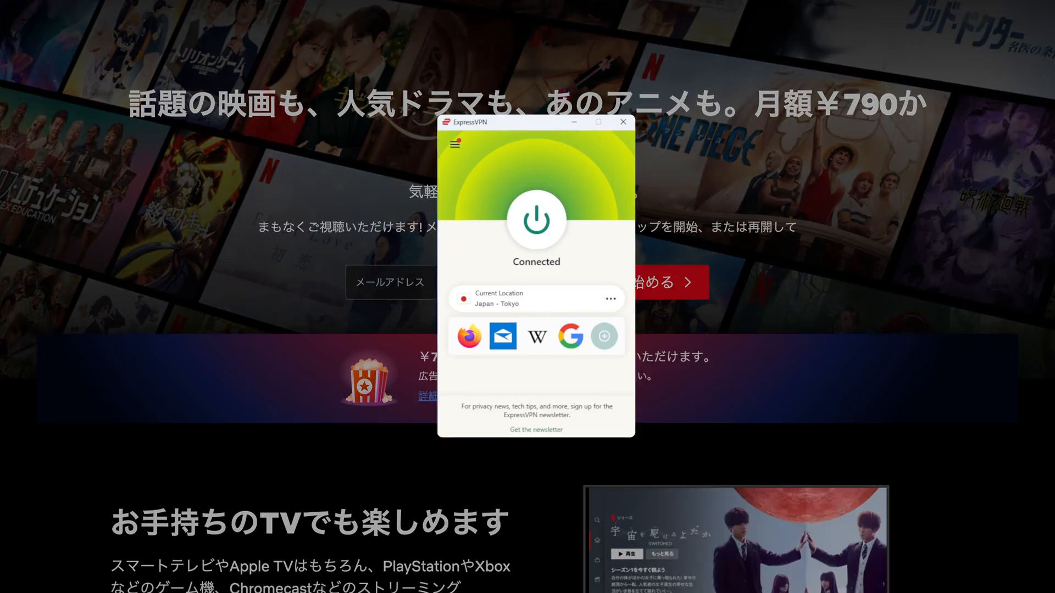
pyautogui.scroll(-3)
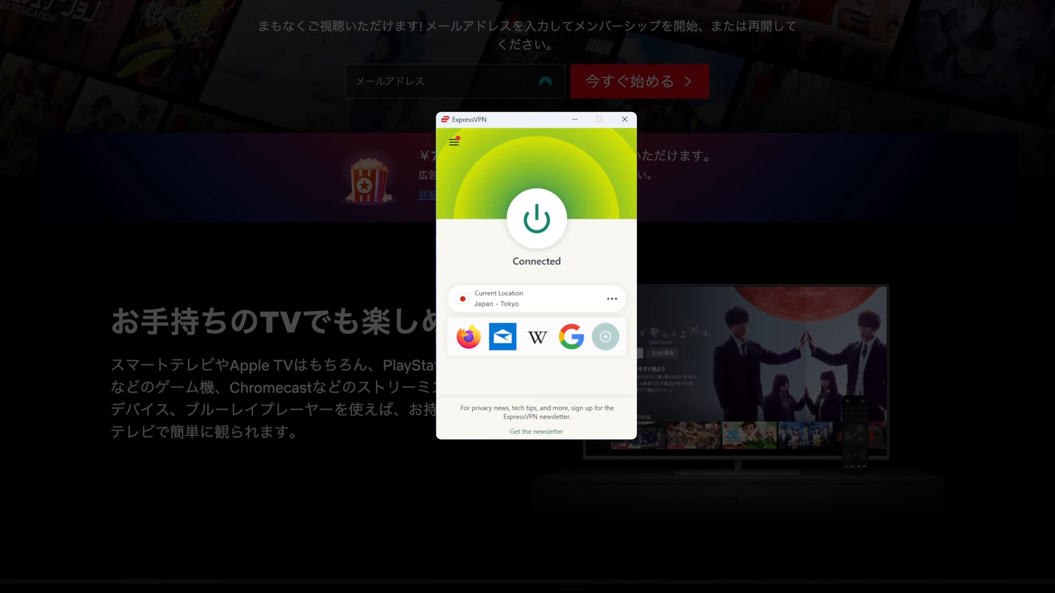